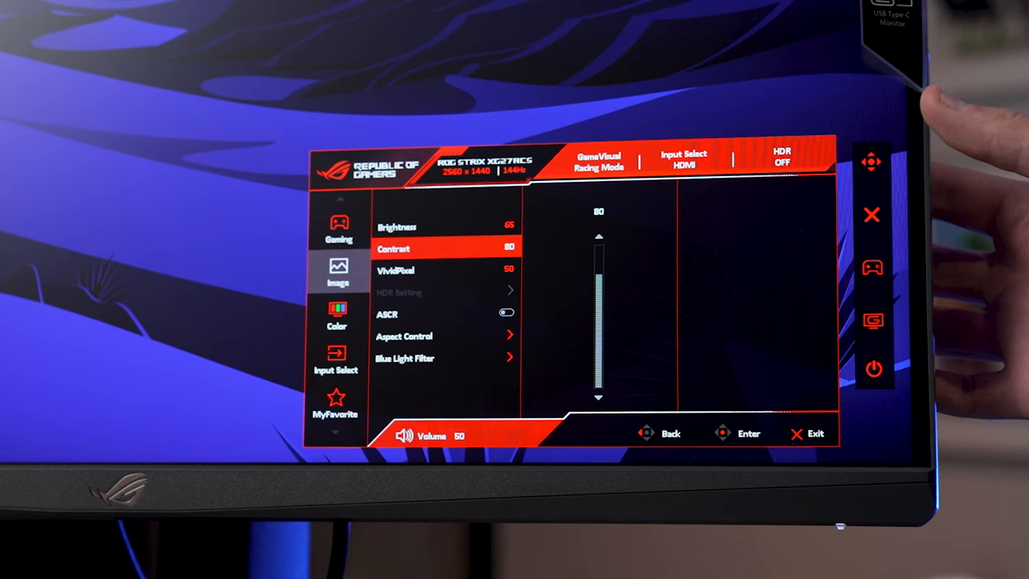
Run the PS5 1440p output test and confirm the supported results with OK.
{"action": "left_click", "coordinate": [337, 313]}
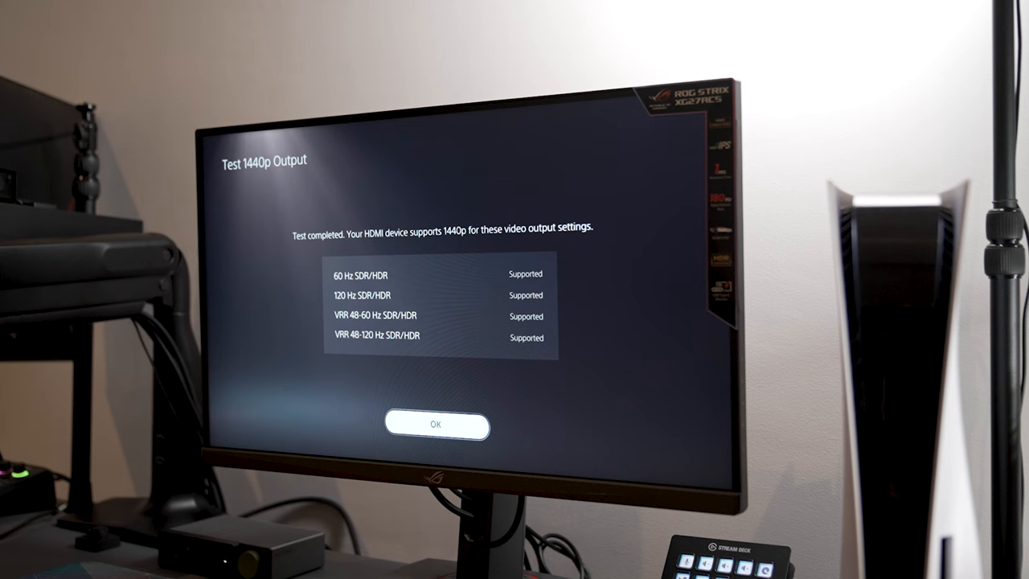
{"action": "left_click", "coordinate": [436, 427]}
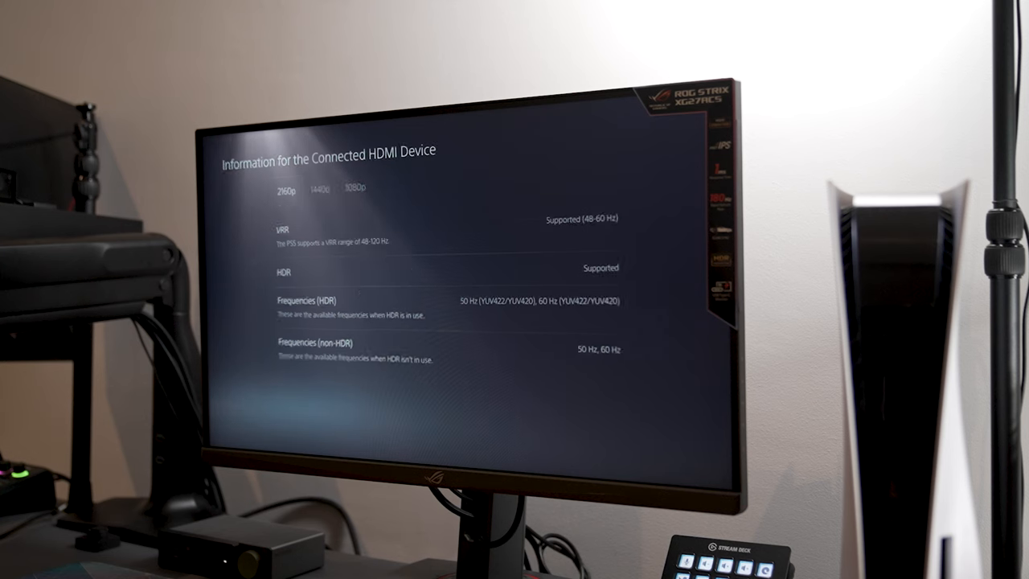